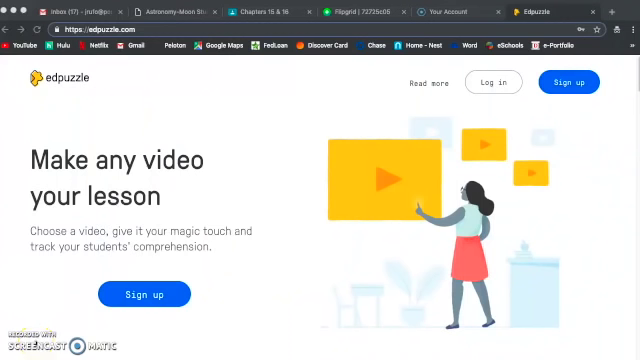
pyautogui.moveTo(110, 118)
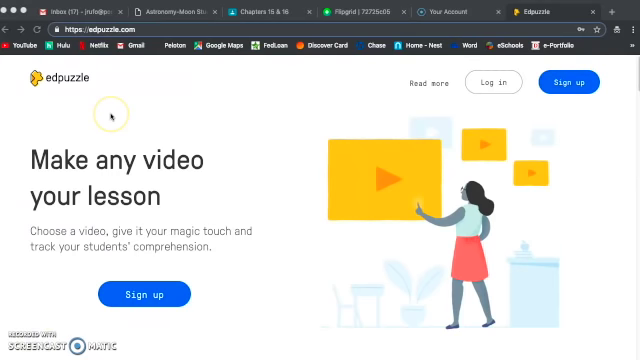
pyautogui.moveTo(132, 90)
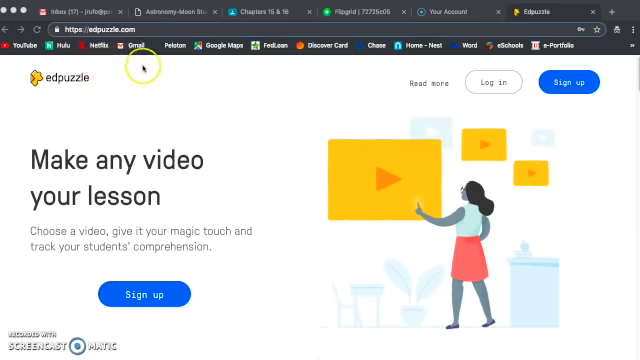
pyautogui.moveTo(136, 78)
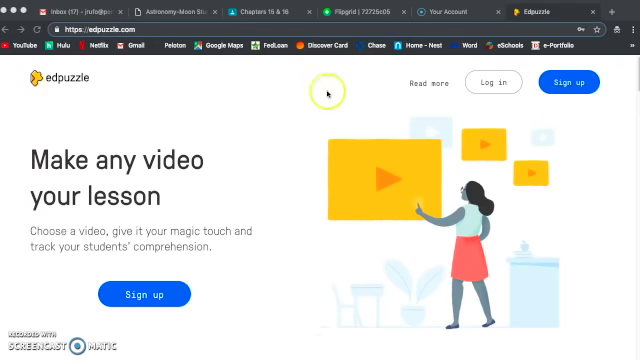
pyautogui.moveTo(568, 82)
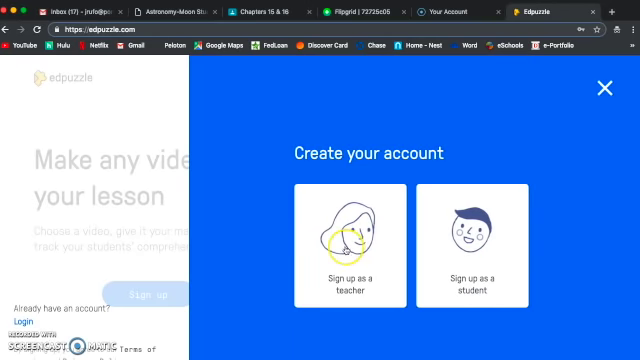
# Step: Choose the teacher sign-up, then switch to the teacher log-in form
pyautogui.click(348, 246)
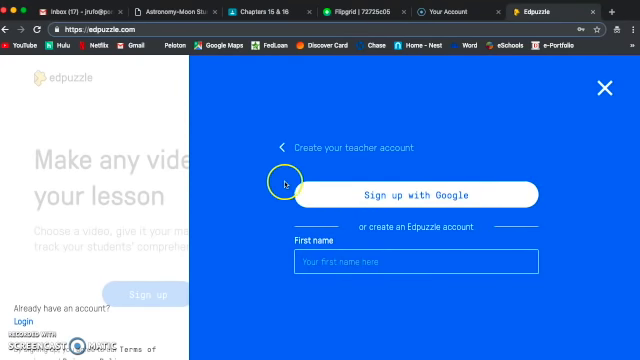
pyautogui.moveTo(288, 192)
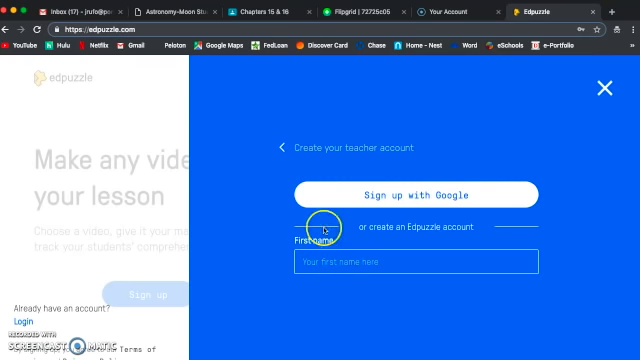
pyautogui.click(604, 88)
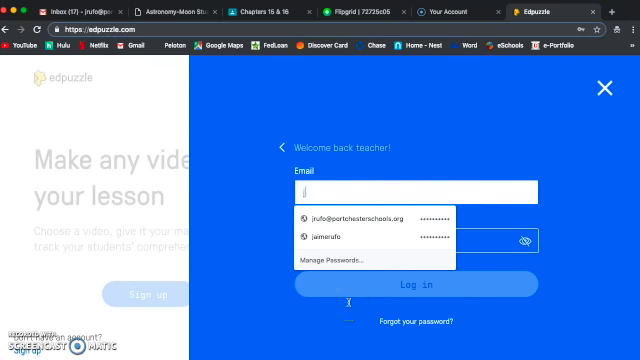
# Step: Log in with the saved teacher credentials to reach the content home
pyautogui.click(340, 206)
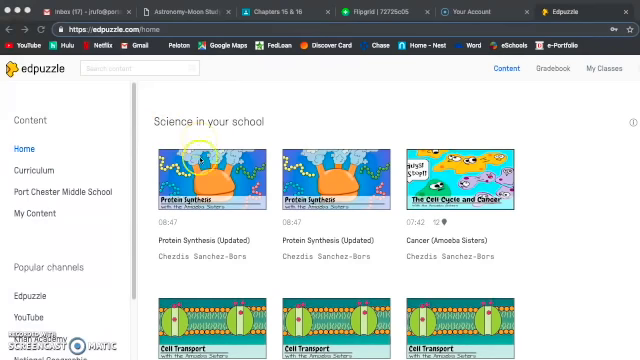
pyautogui.moveTo(520, 156)
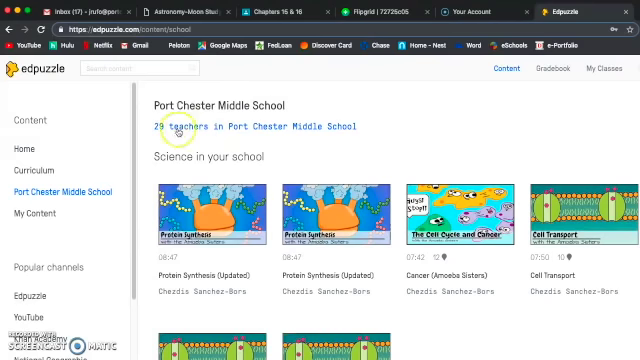
pyautogui.moveTo(276, 132)
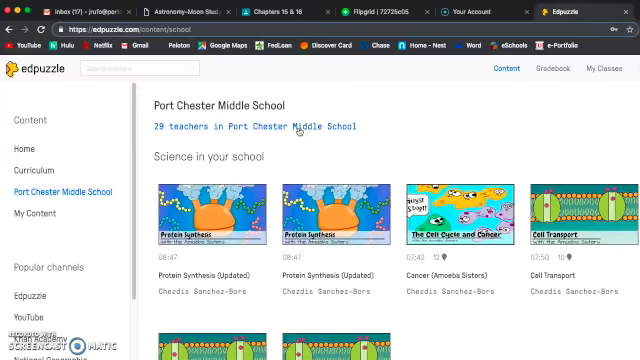
# Step: Show the list of 26 Port Chester Middle School teachers and browse it
pyautogui.click(252, 124)
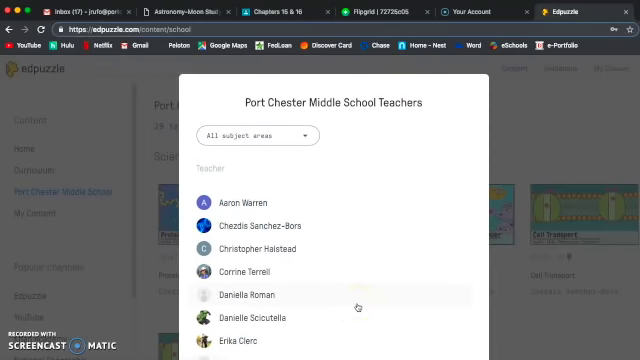
pyautogui.moveTo(296, 88)
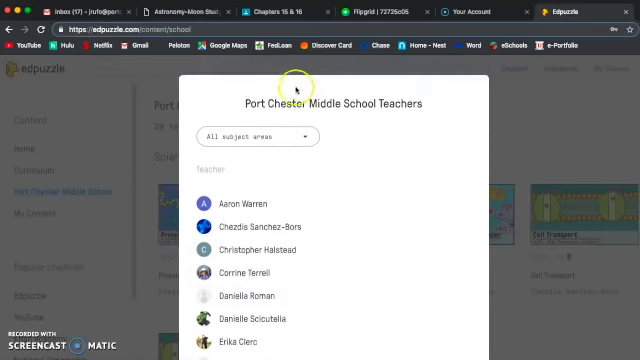
pyautogui.click(256, 136)
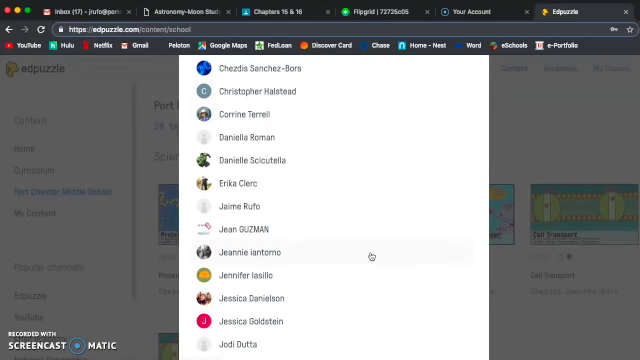
pyautogui.scroll(-3)
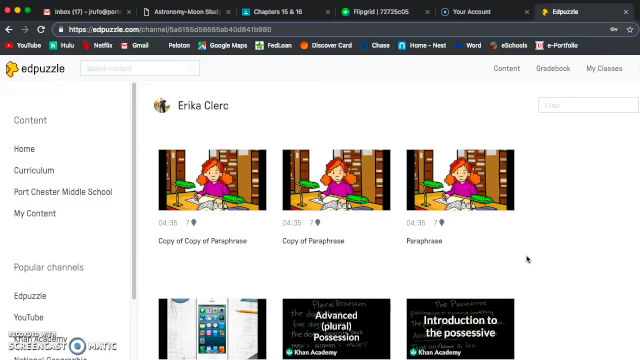
pyautogui.moveTo(548, 244)
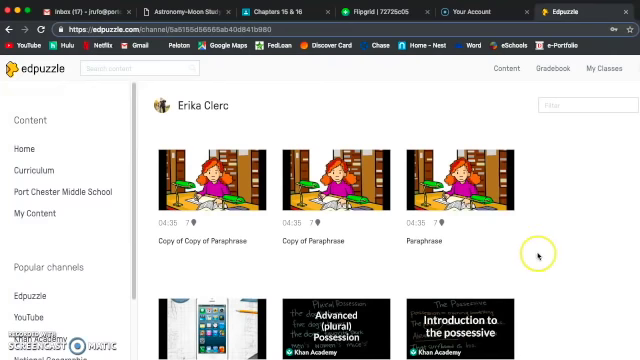
# Step: Browse My Content's saved astronomy videos, including Seasons, Stars and light pollution
pyautogui.click(34, 212)
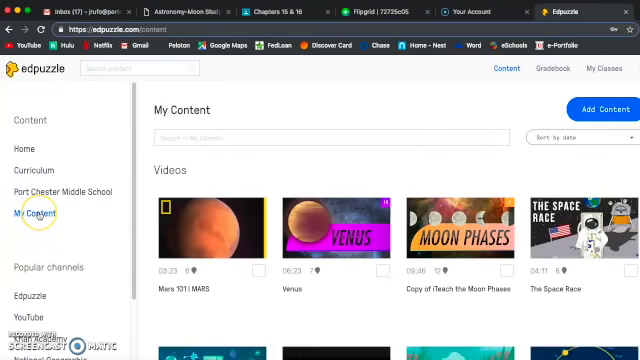
pyautogui.moveTo(292, 168)
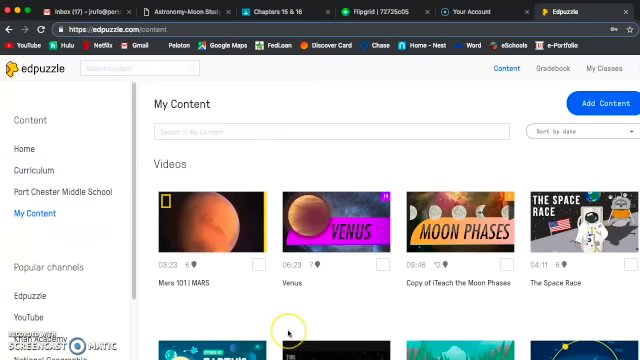
pyautogui.scroll(-3)
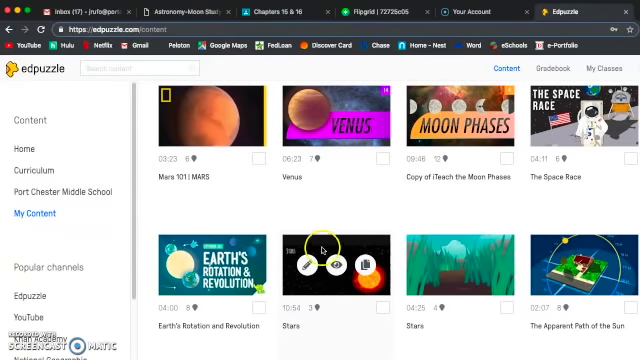
pyautogui.scroll(-3)
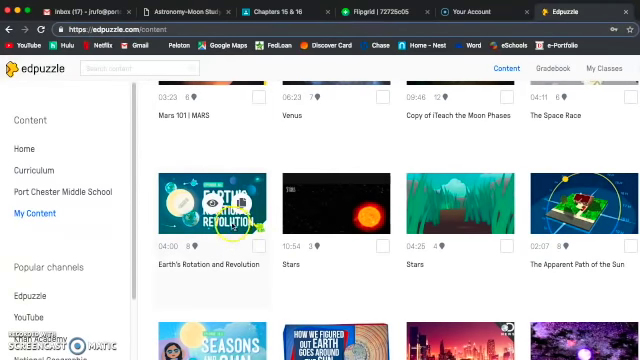
pyautogui.scroll(-3)
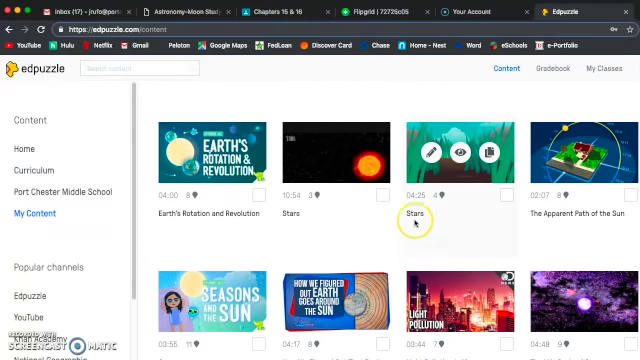
pyautogui.scroll(-3)
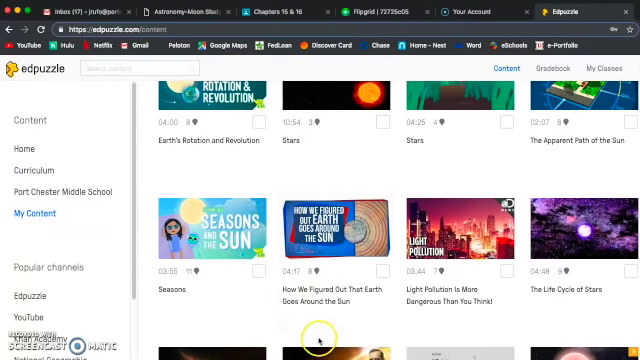
pyautogui.scroll(-3)
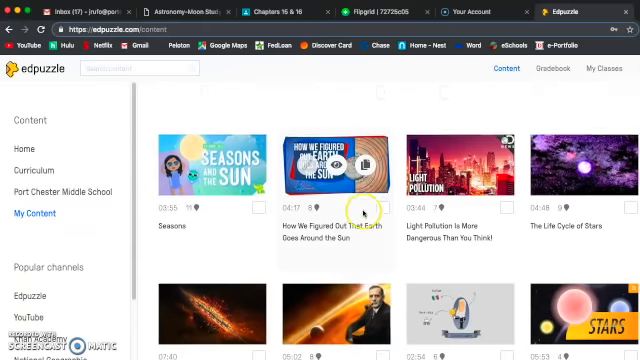
pyautogui.scroll(-3)
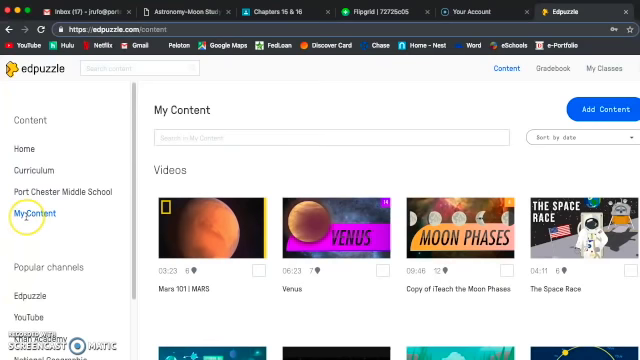
pyautogui.scroll(-3)
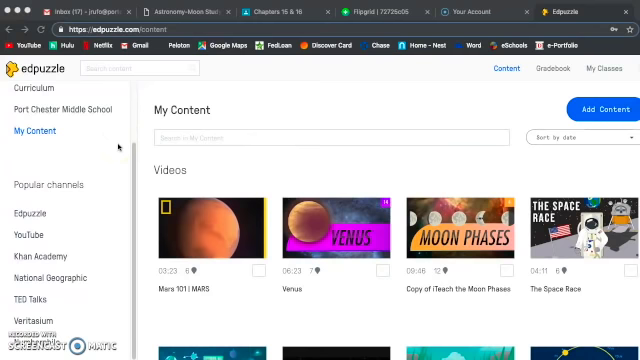
pyautogui.moveTo(104, 148)
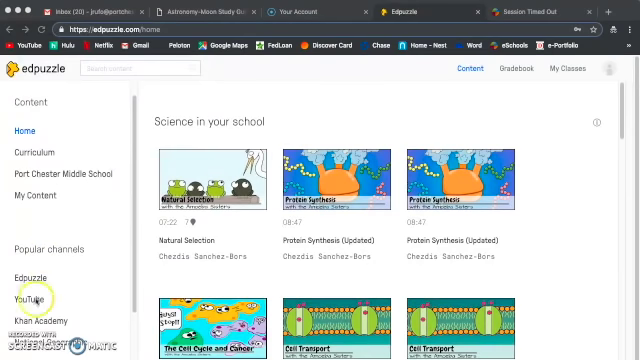
# Step: Search the Edpuzzle channel for 'eclipses' and browse the solar and lunar eclipse results
pyautogui.click(32, 270)
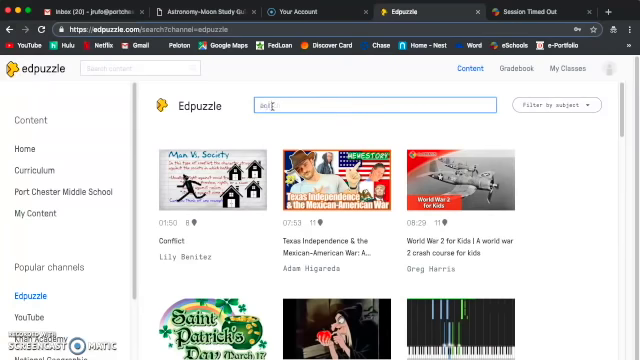
pyautogui.write('eclipses')
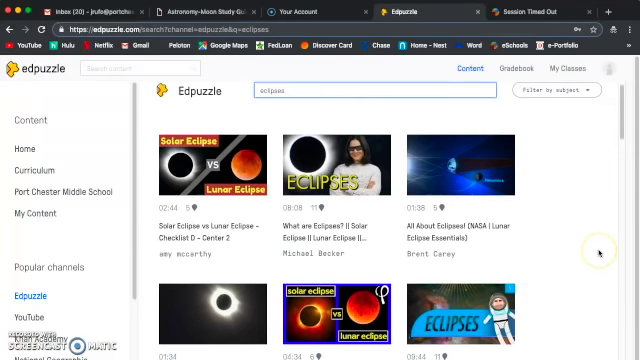
pyautogui.scroll(-3)
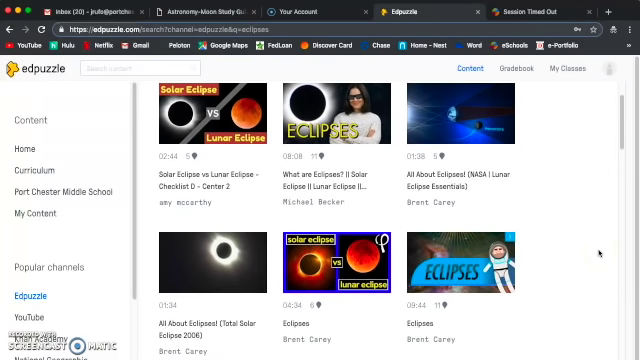
pyautogui.scroll(-3)
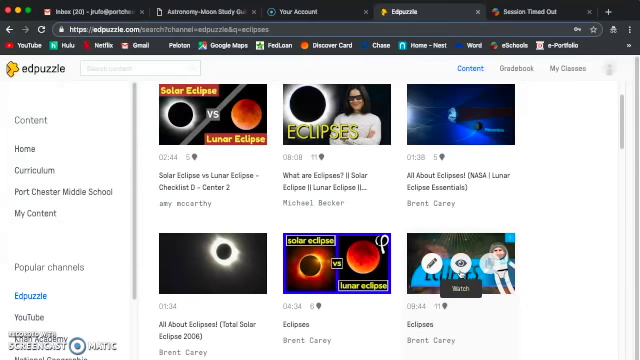
# Step: Pick Brent Corey's Eclipses video and bring it into the editor's Crop Video tool
pyautogui.click(484, 266)
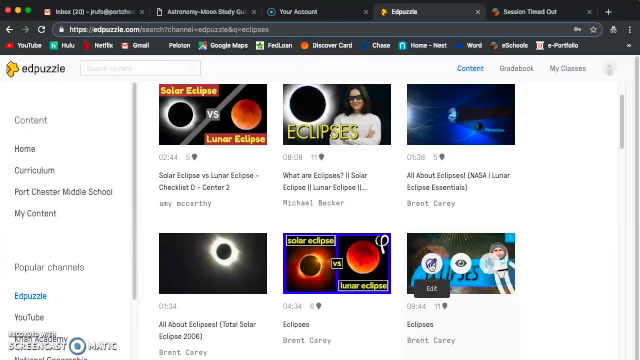
pyautogui.click(318, 264)
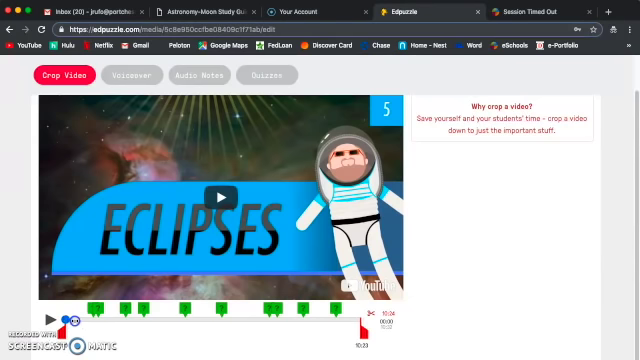
pyautogui.moveTo(162, 330)
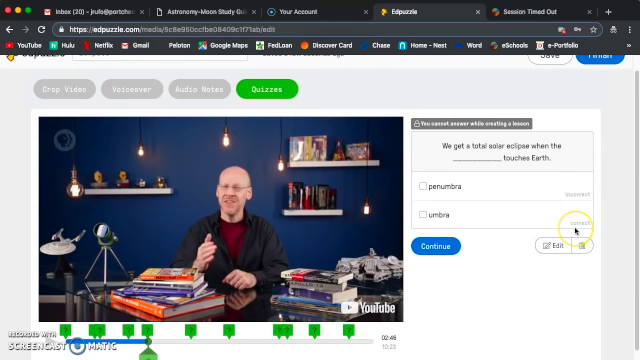
pyautogui.moveTo(464, 304)
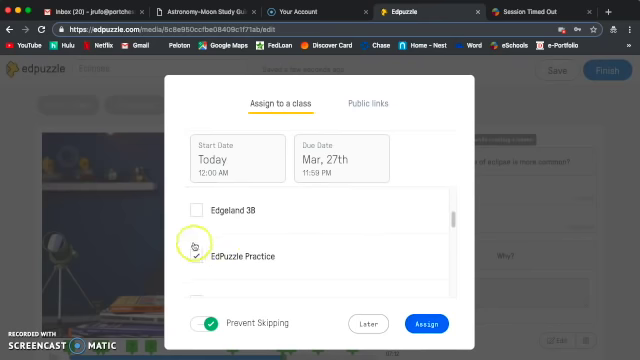
# Step: Assign the Eclipses lesson to EdPuzzle Practice, due Mar 27 with skipping prevented
pyautogui.click(196, 256)
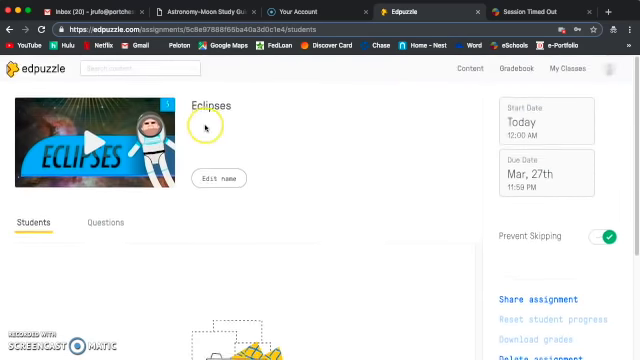
# Step: Display the Eclipses assignment's questions, starting with the opening multiple-choice one
pyautogui.click(100, 224)
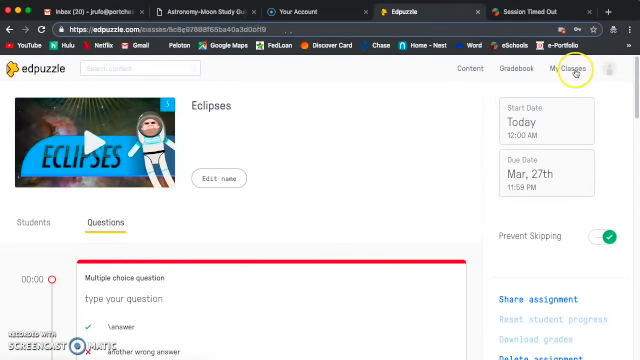
# Step: View EdPuzzle Practice's due assignments, showing Eclipses in progress, due Mar 27th
pyautogui.click(564, 68)
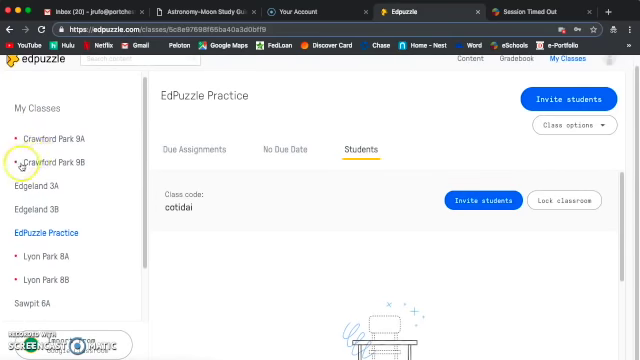
pyautogui.click(196, 150)
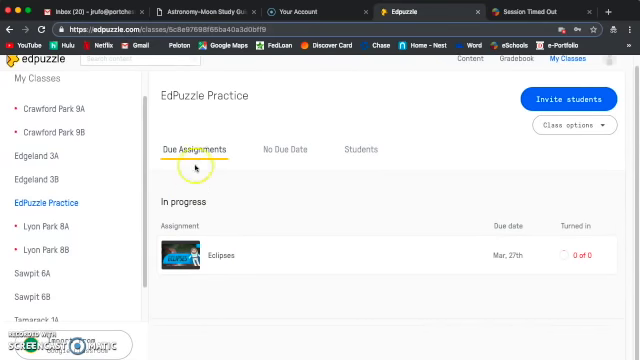
pyautogui.moveTo(384, 266)
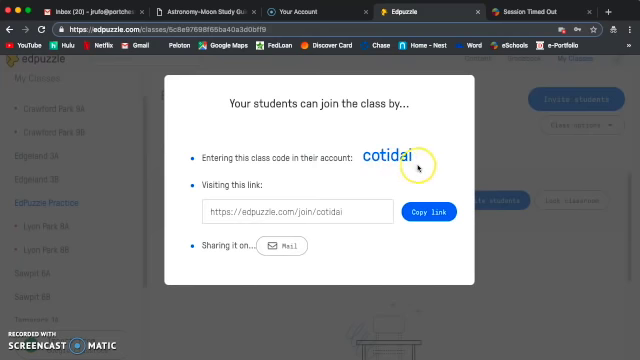
pyautogui.moveTo(416, 166)
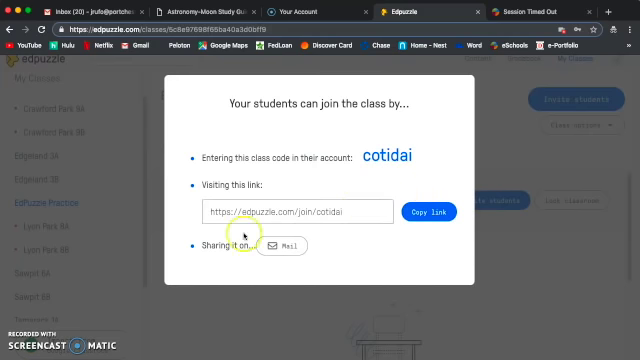
pyautogui.moveTo(498, 144)
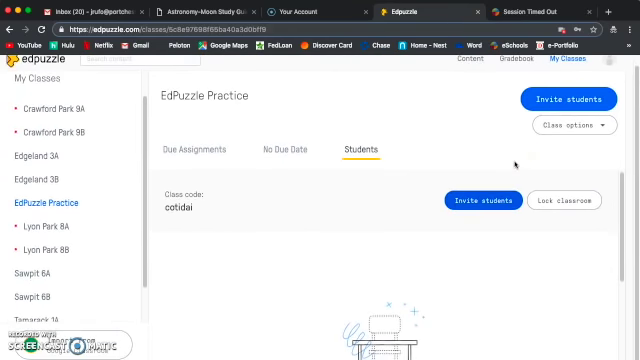
# Step: Delete the EdPuzzle Practice classroom with its assignments, confirming the removal
pyautogui.click(568, 124)
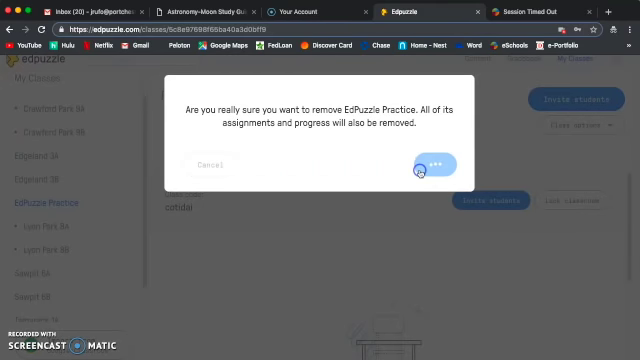
pyautogui.click(432, 164)
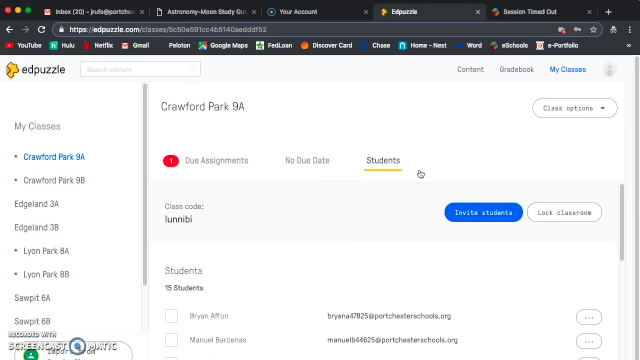
pyautogui.moveTo(460, 132)
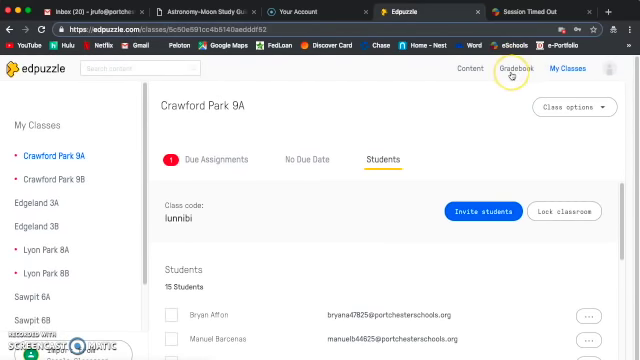
pyautogui.moveTo(512, 72)
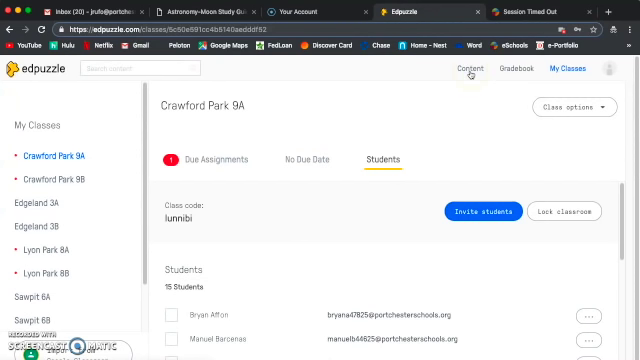
# Step: Return to My Content, showing the saved Eclipses, Mars 101 and Venus videos
pyautogui.click(460, 68)
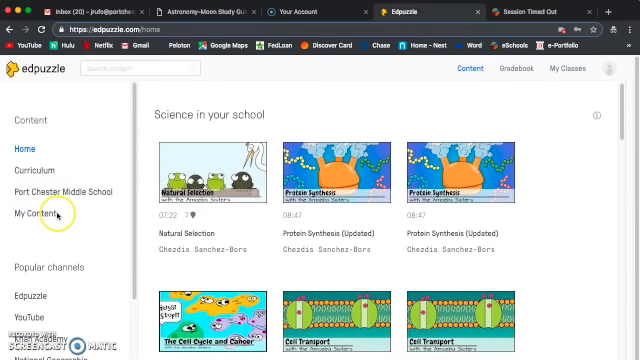
pyautogui.click(32, 212)
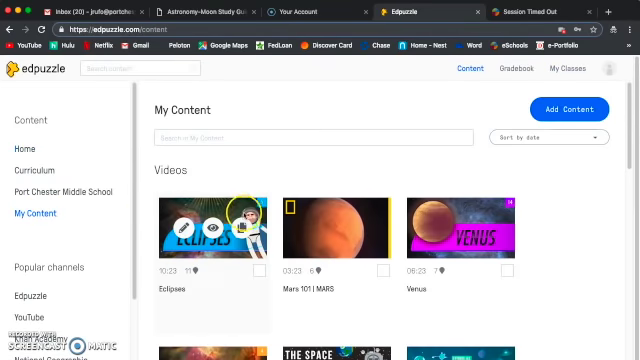